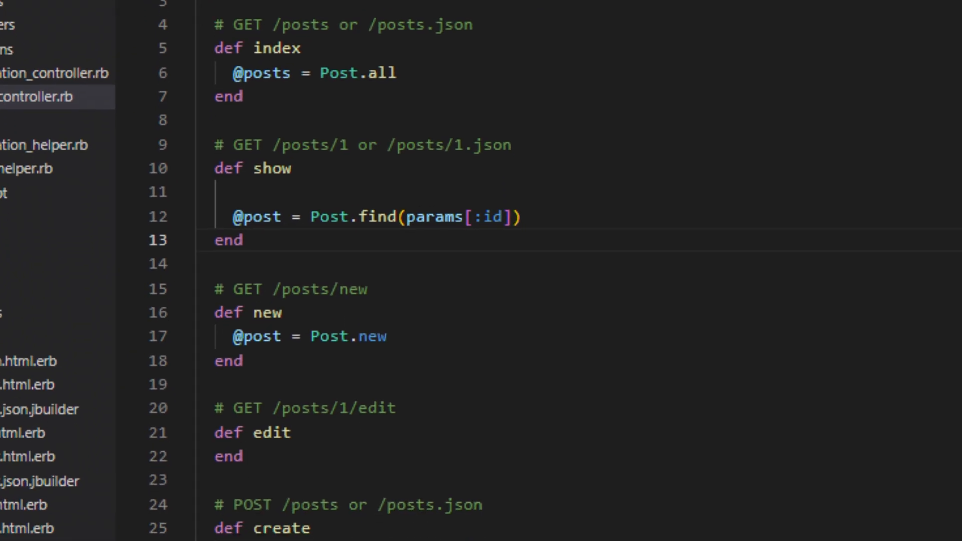
pyautogui.scroll(-3)
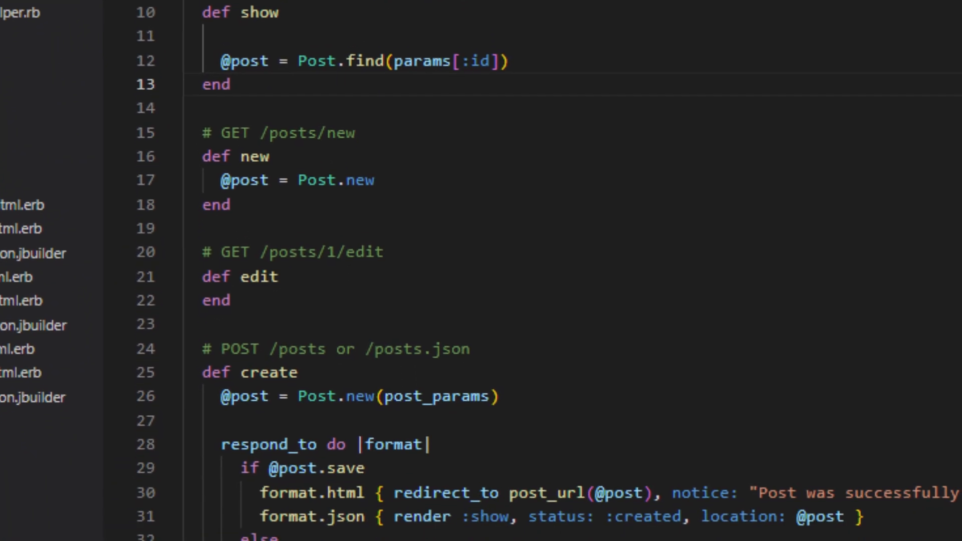
pyautogui.scroll(-3)
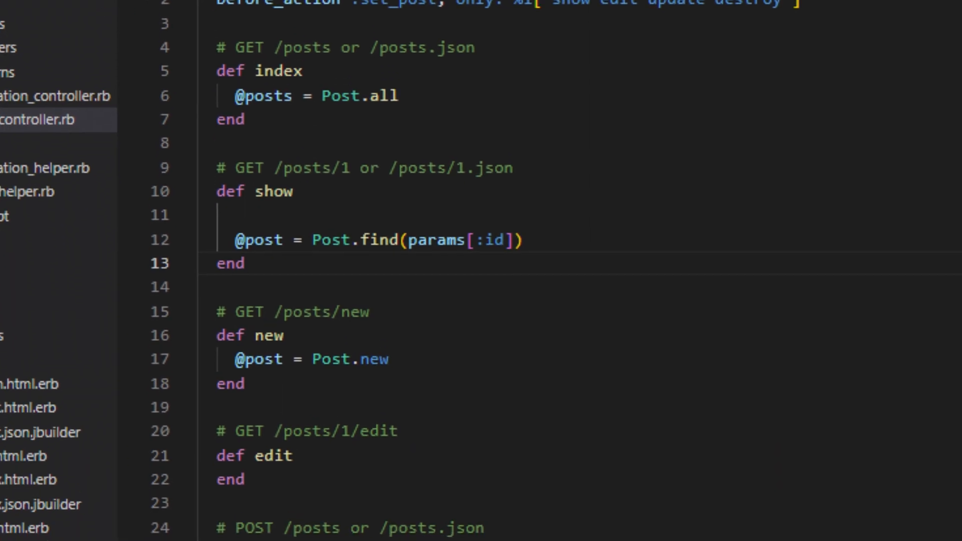
pyautogui.scroll(-3)
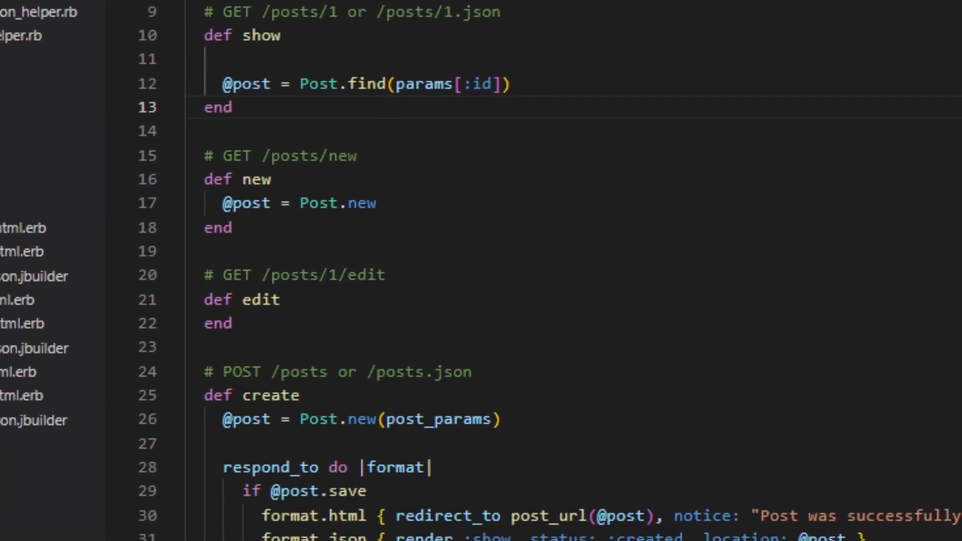
pyautogui.scroll(-3)
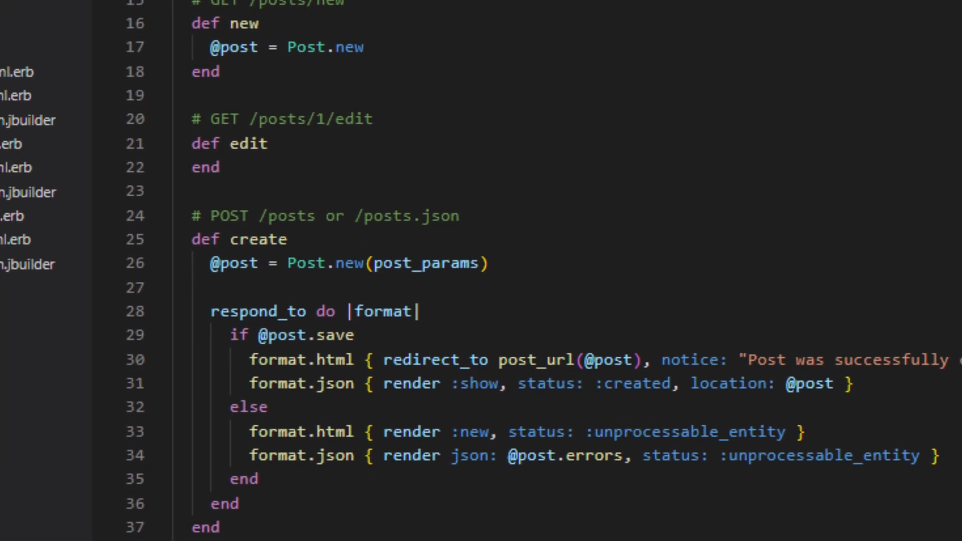
pyautogui.scroll(-3)
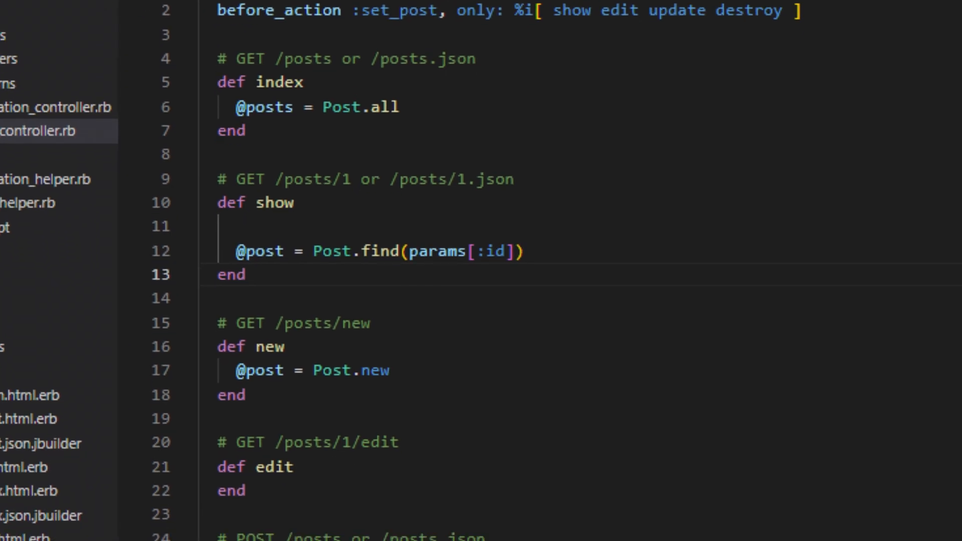
pyautogui.scroll(-3)
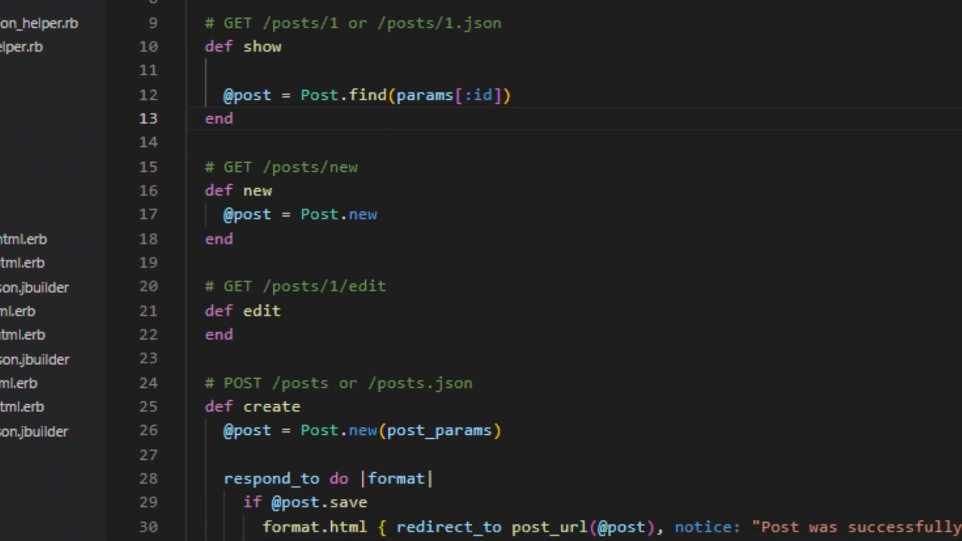
pyautogui.scroll(-3)
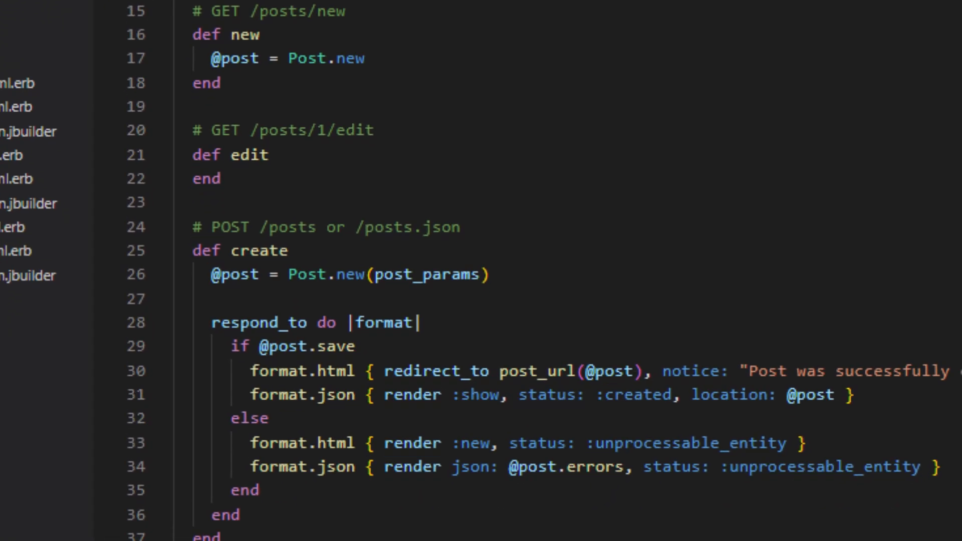